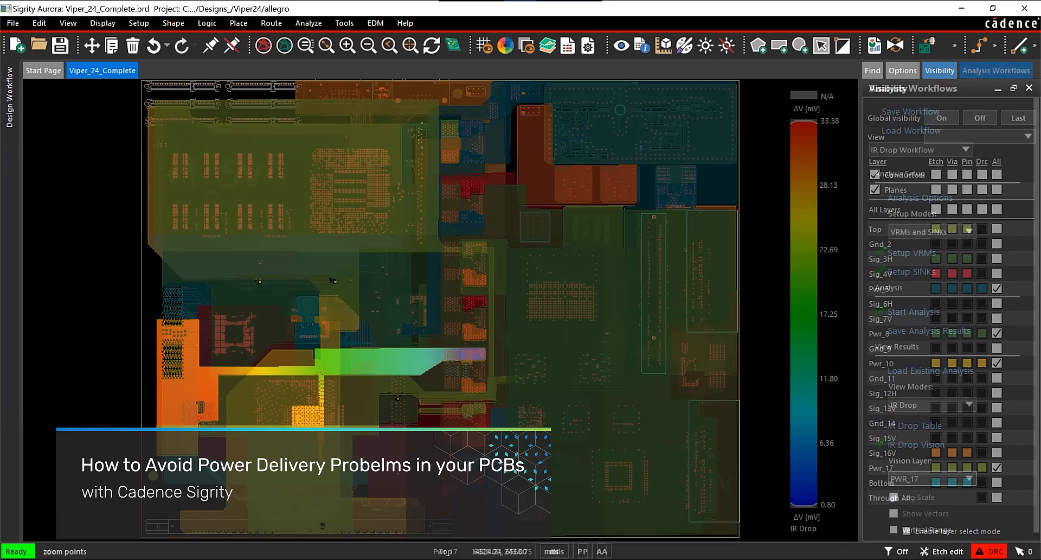
# Hide power layers Pwr_5, Pwr_8 and Pwr_10 in the Visibility pane, leaving Pwr_17 visible.
pyautogui.click(996, 70)
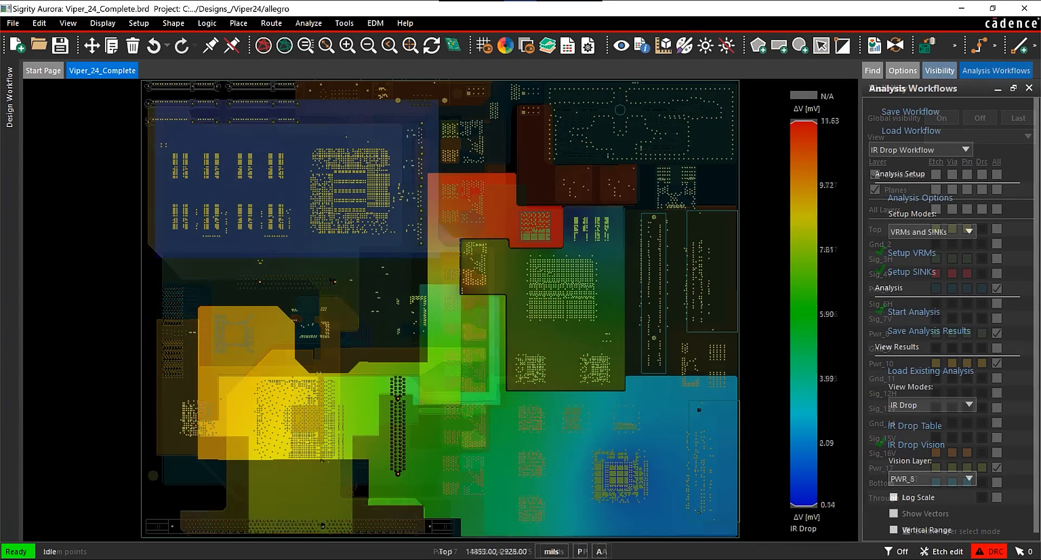
pyautogui.click(958, 479)
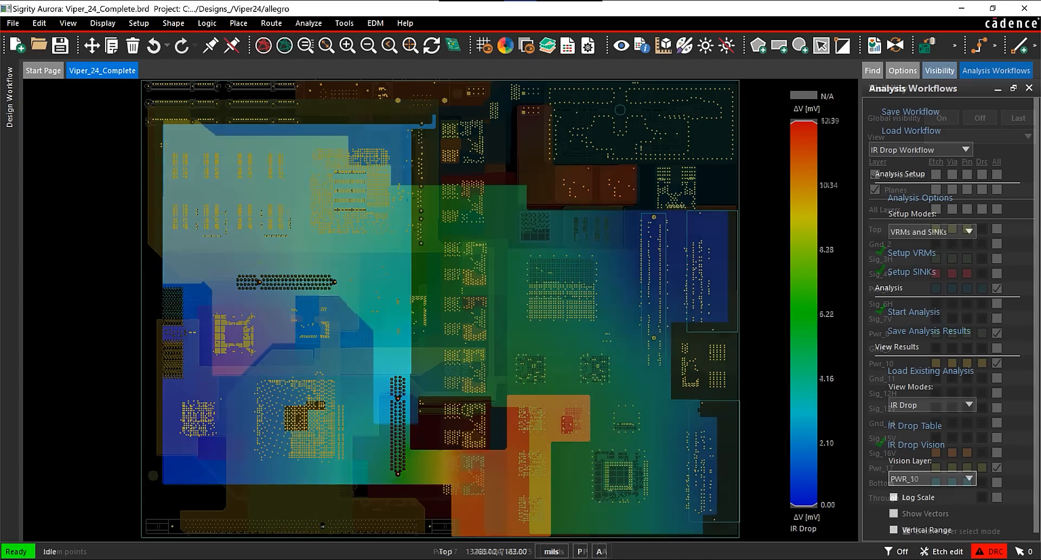
pyautogui.click(963, 478)
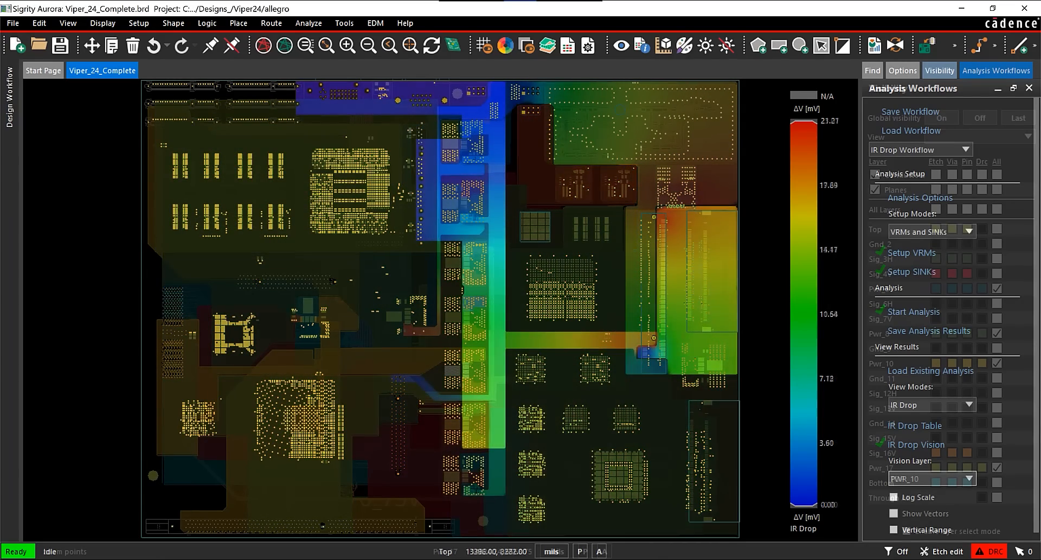
pyautogui.click(939, 69)
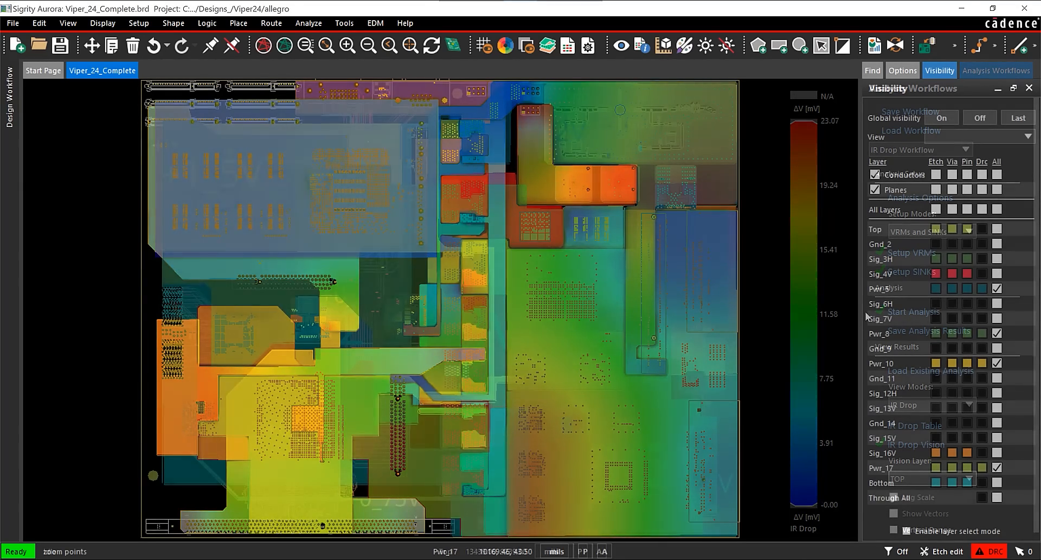
pyautogui.click(939, 71)
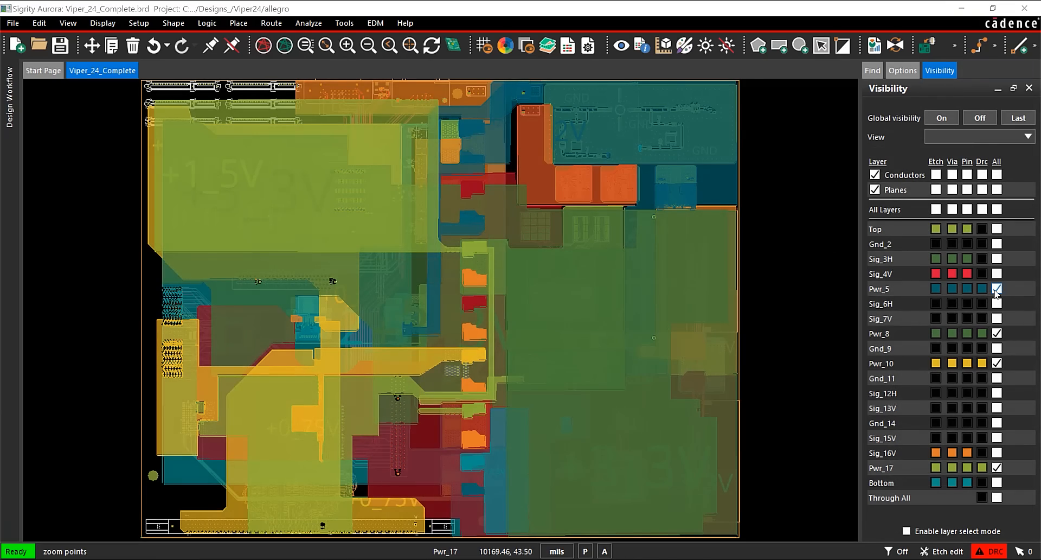
pyautogui.click(996, 289)
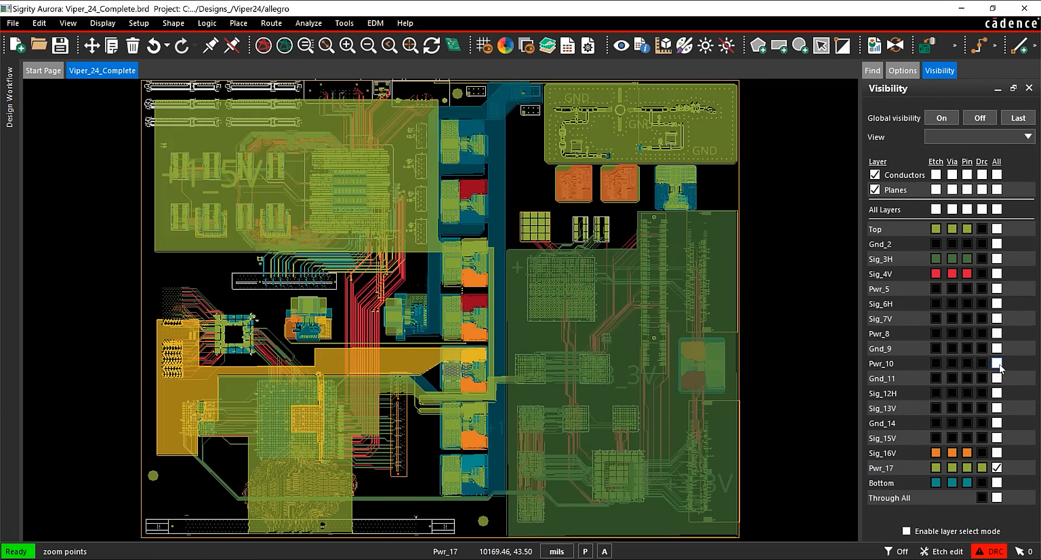
# Bring up the Analysis Workflows panel and its workflow dropdown.
pyautogui.click(307, 23)
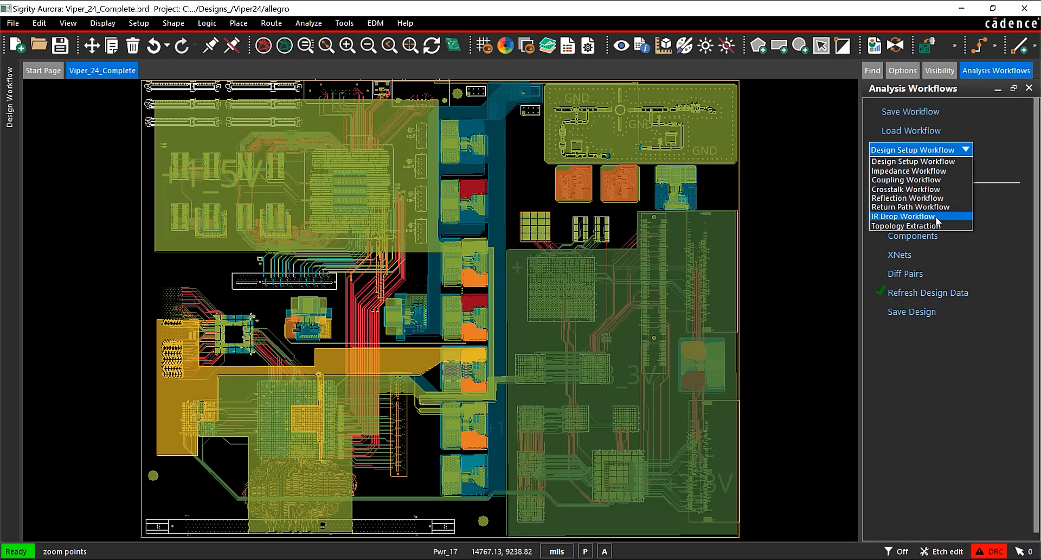
# Load the IR Drop workflow and set U18 as the VRM for the +1_5V net.
pyautogui.click(903, 215)
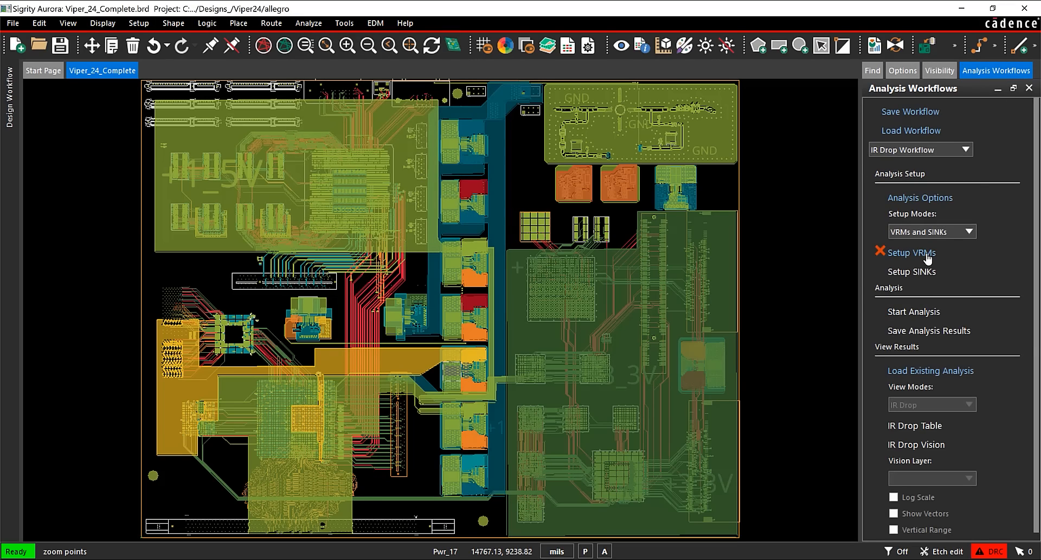
pyautogui.click(912, 253)
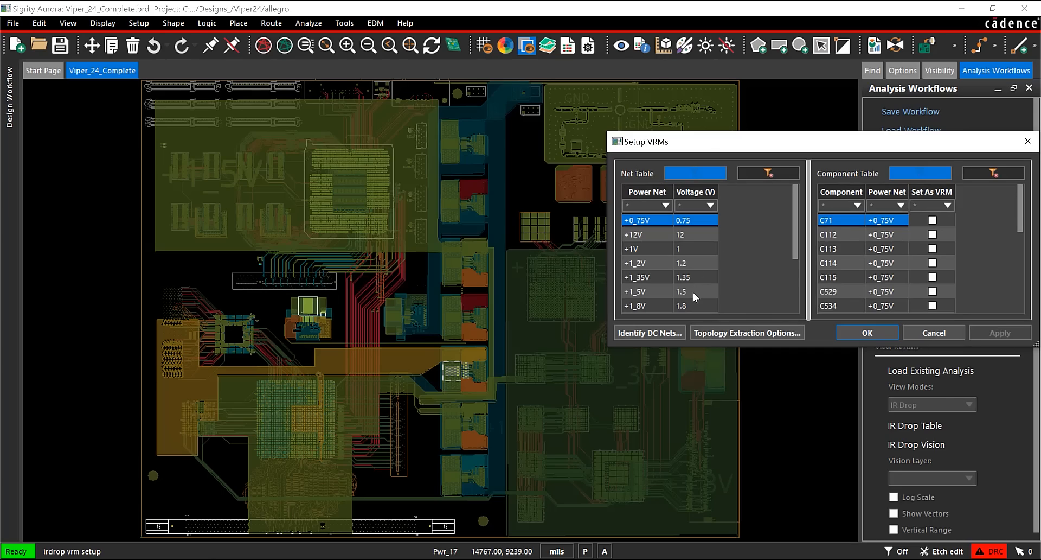
pyautogui.click(637, 291)
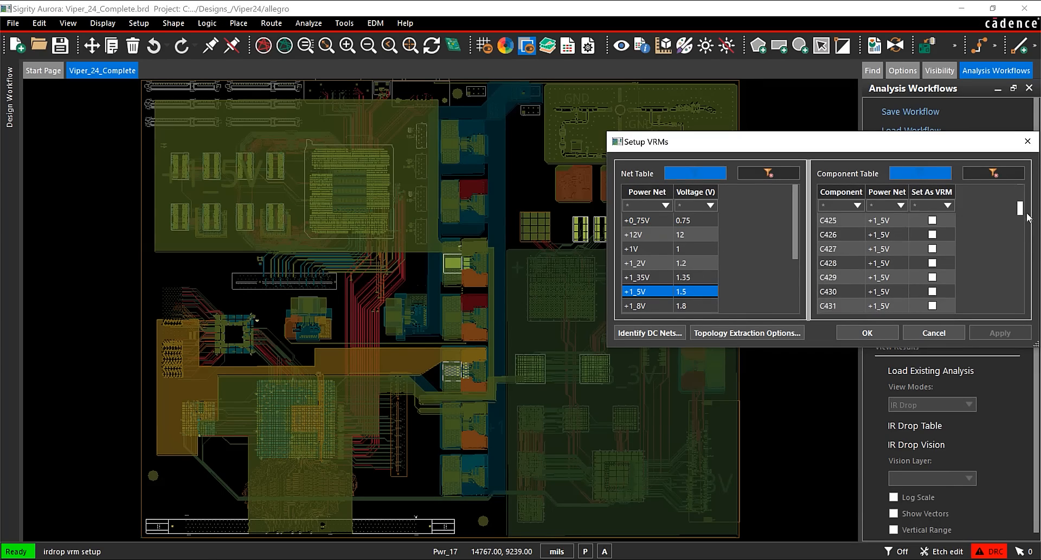
pyautogui.scroll(-3)
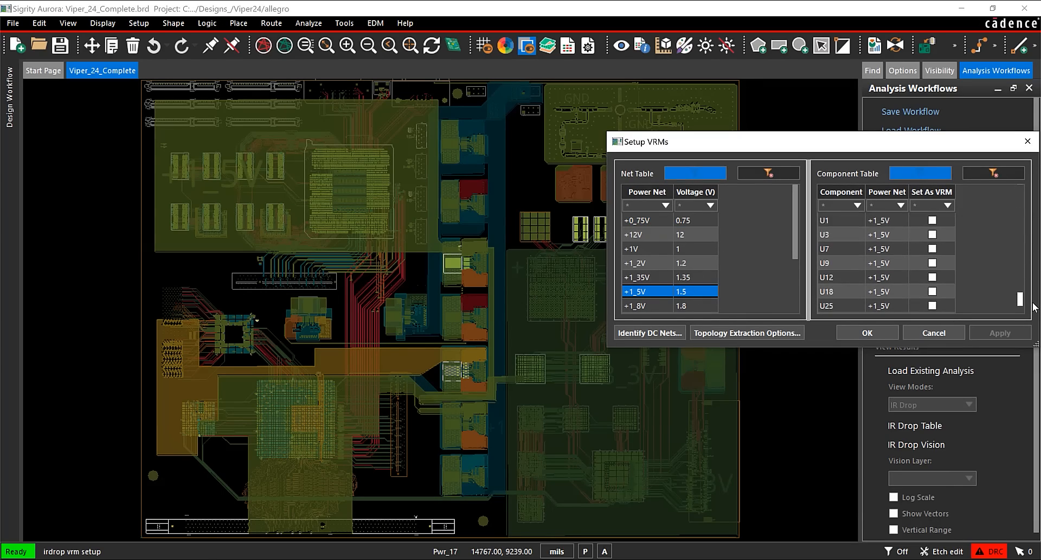
pyautogui.click(932, 277)
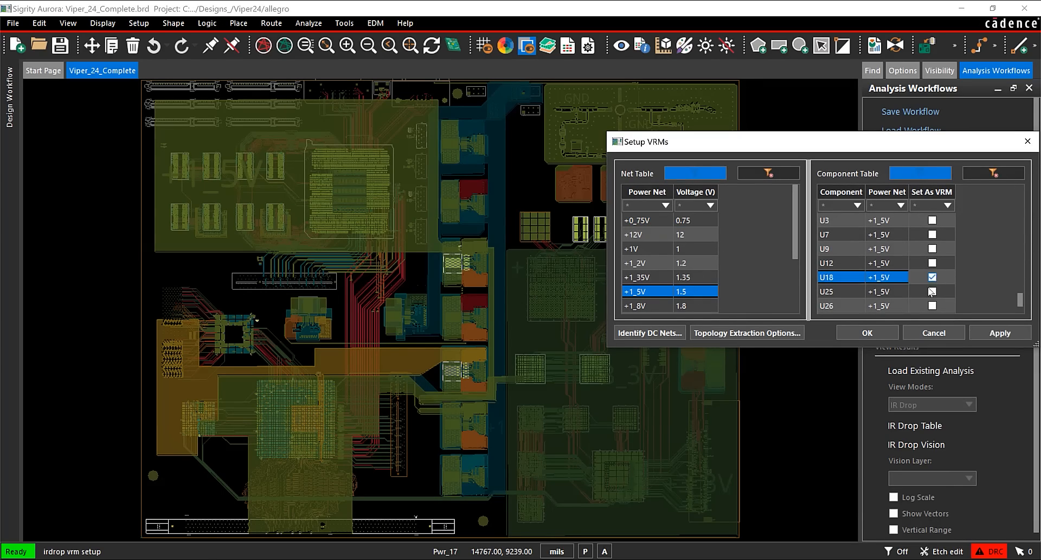
pyautogui.moveTo(885, 333)
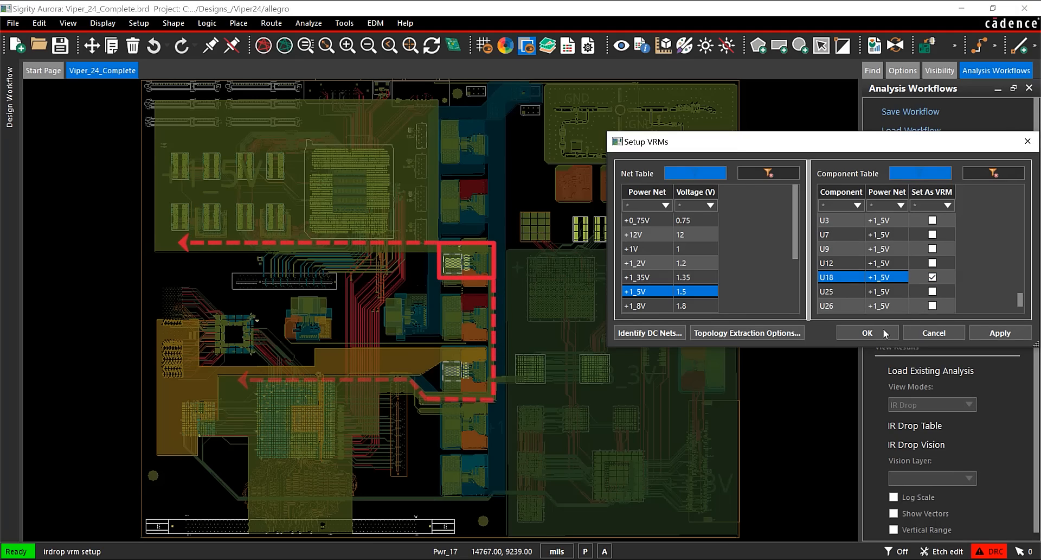
pyautogui.click(867, 333)
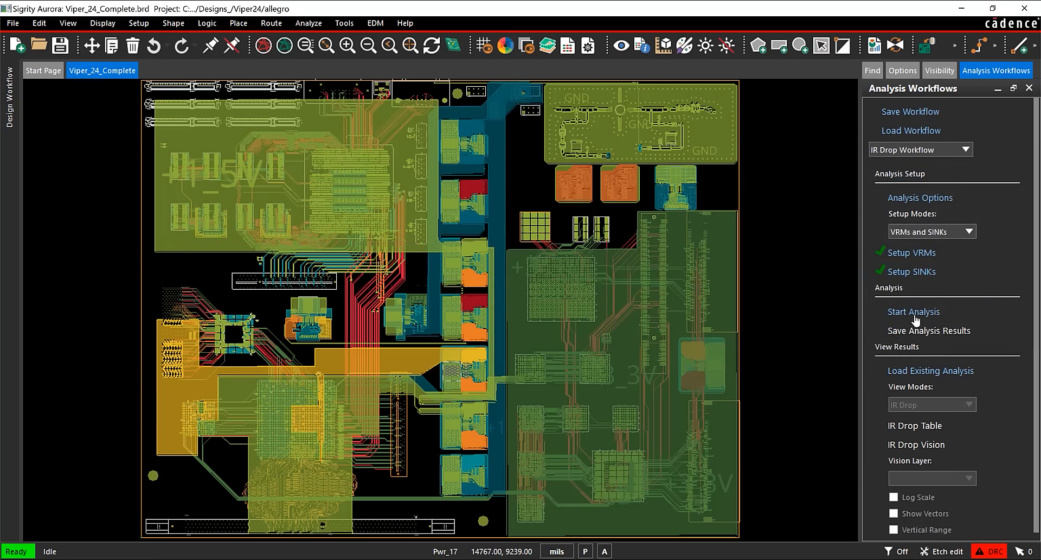
# Run the IR drop analysis and show the voltage-drop map on layer PWR_17.
pyautogui.click(913, 310)
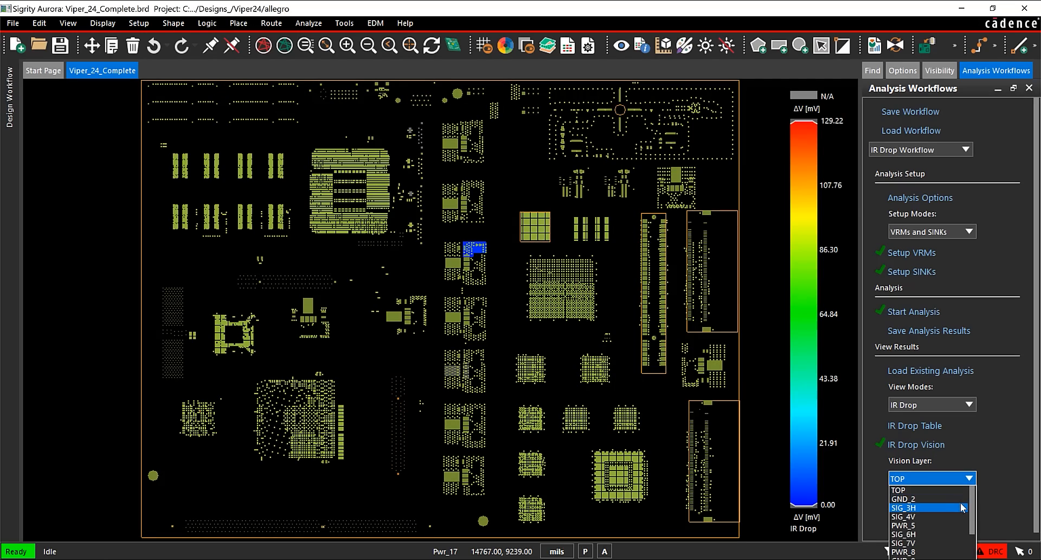
pyautogui.click(904, 550)
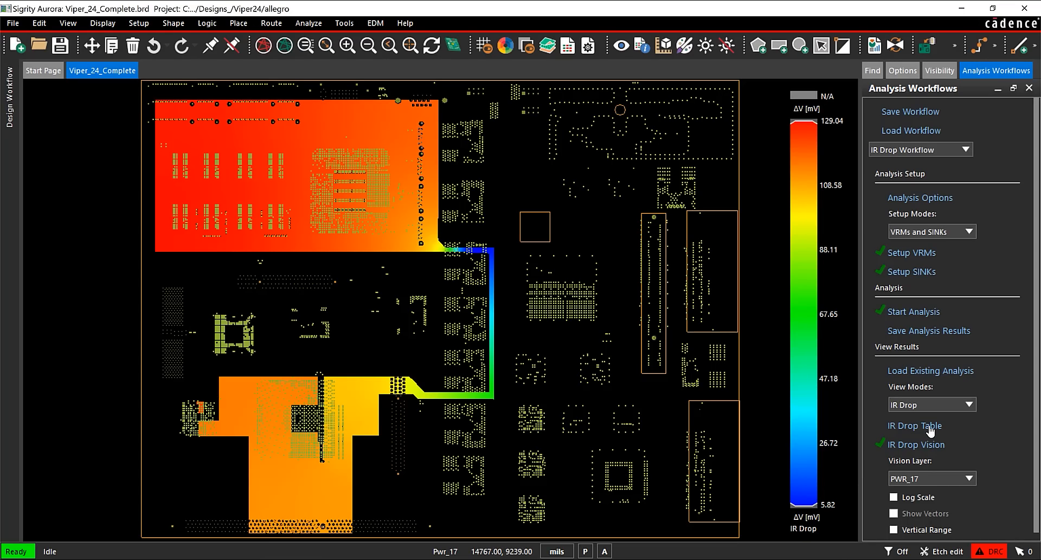
# Review the +1_5V sink table with pin details for U9 and U29, then close it.
pyautogui.click(914, 425)
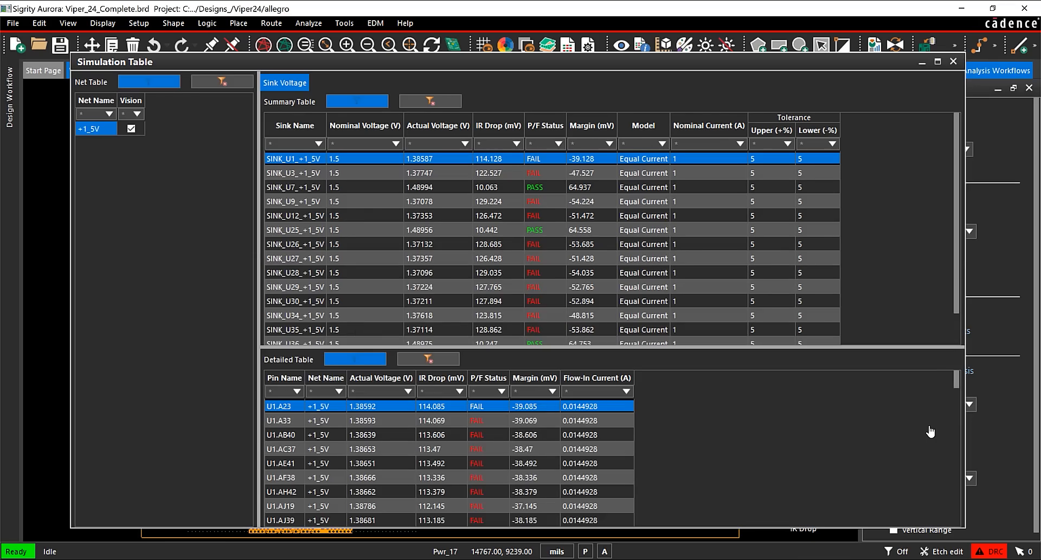
pyautogui.click(294, 200)
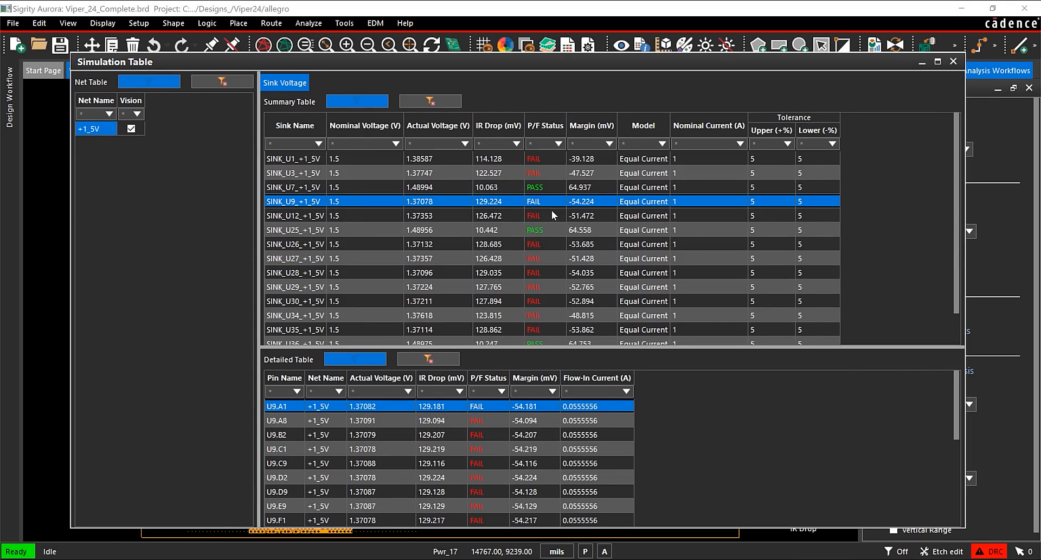
pyautogui.moveTo(552, 297)
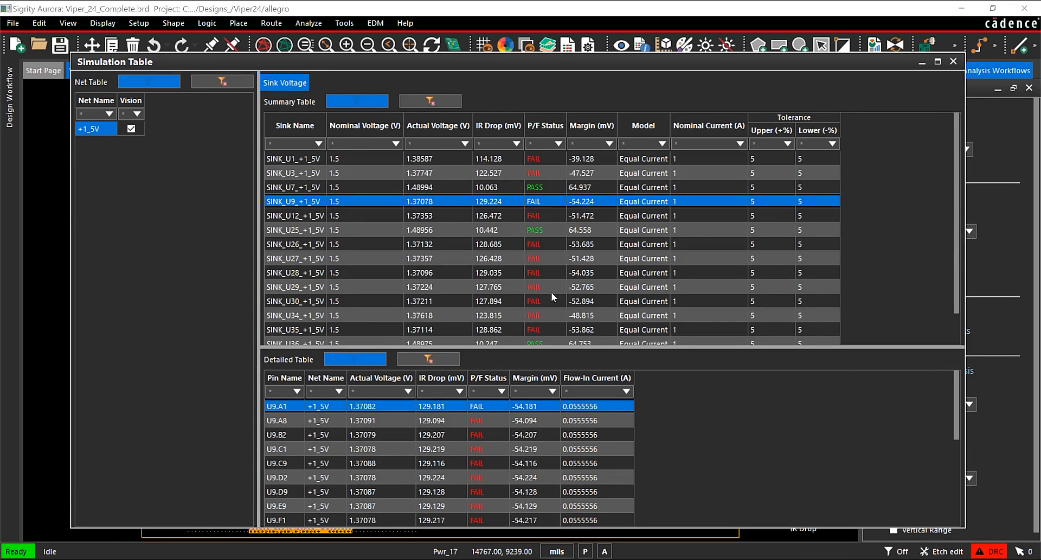
pyautogui.click(295, 286)
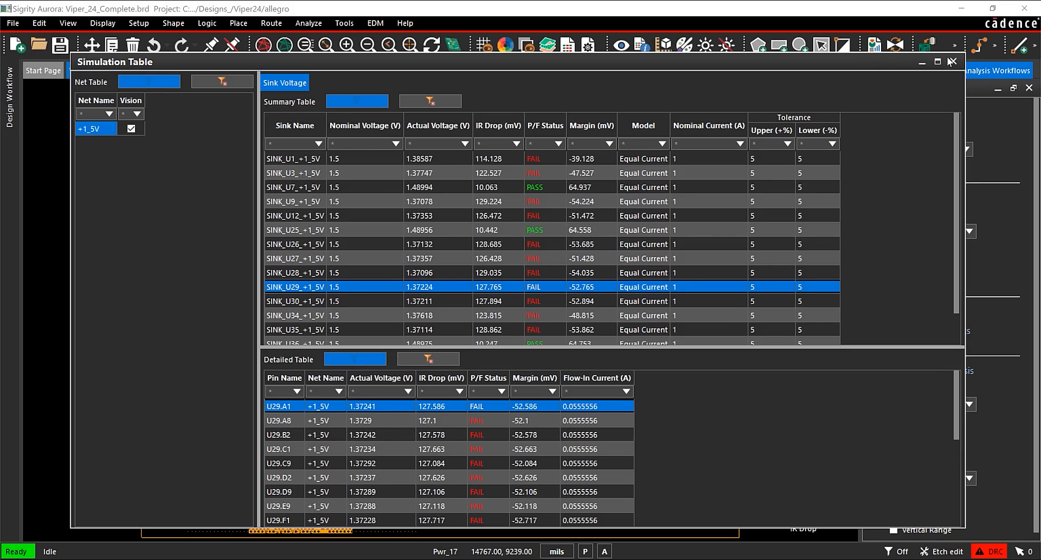
pyautogui.click(952, 61)
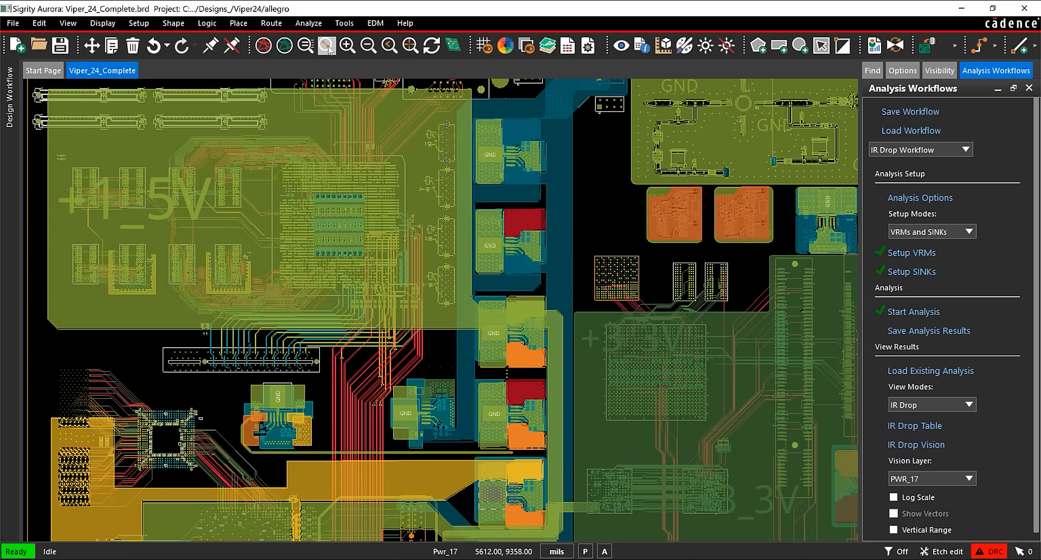
# Fit the whole board in view and start a fresh IR drop analysis run.
pyautogui.click(916, 310)
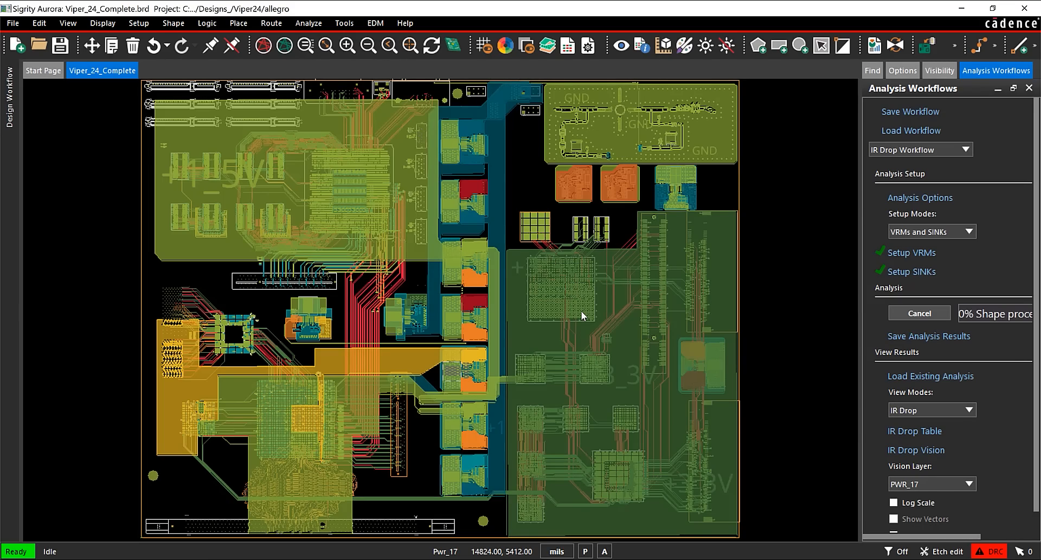